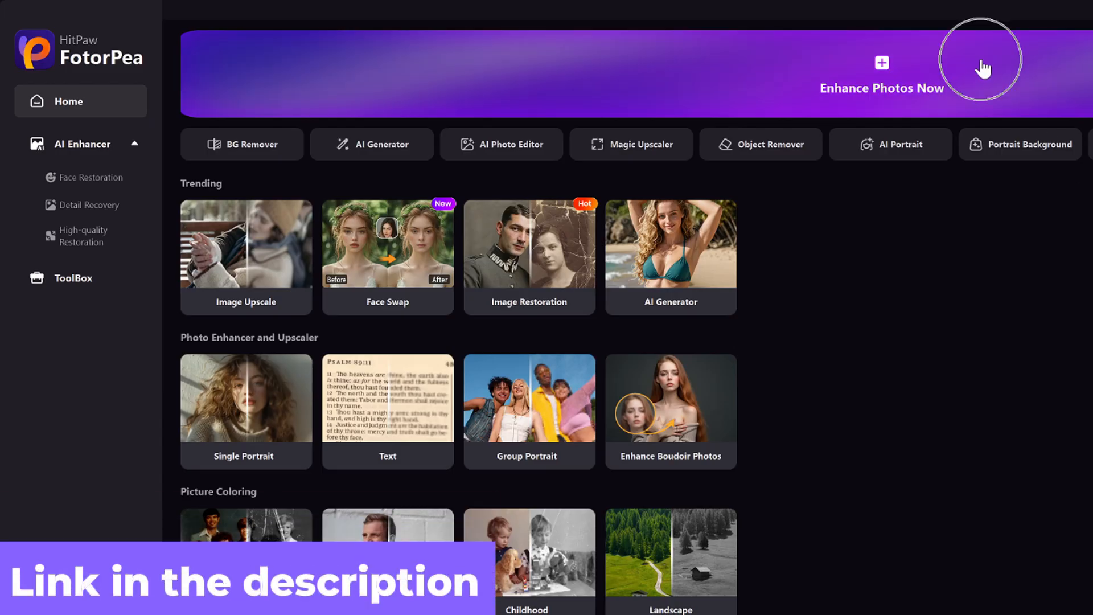
Load the book page photo with a 2X upscale multiplier and the Denoise model on.
left_click(979, 59)
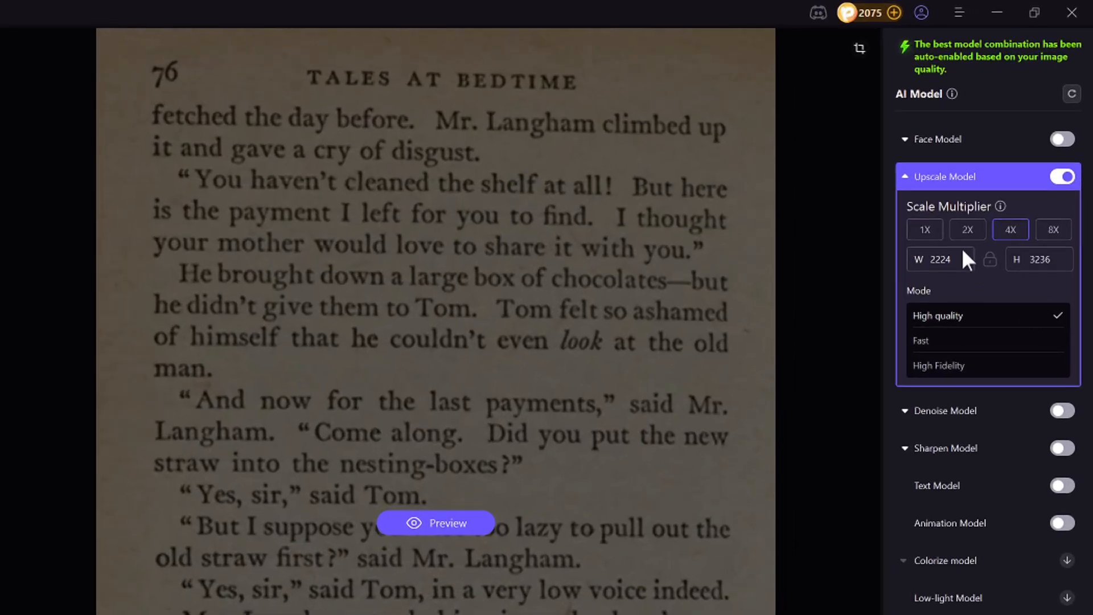
left_click(967, 230)
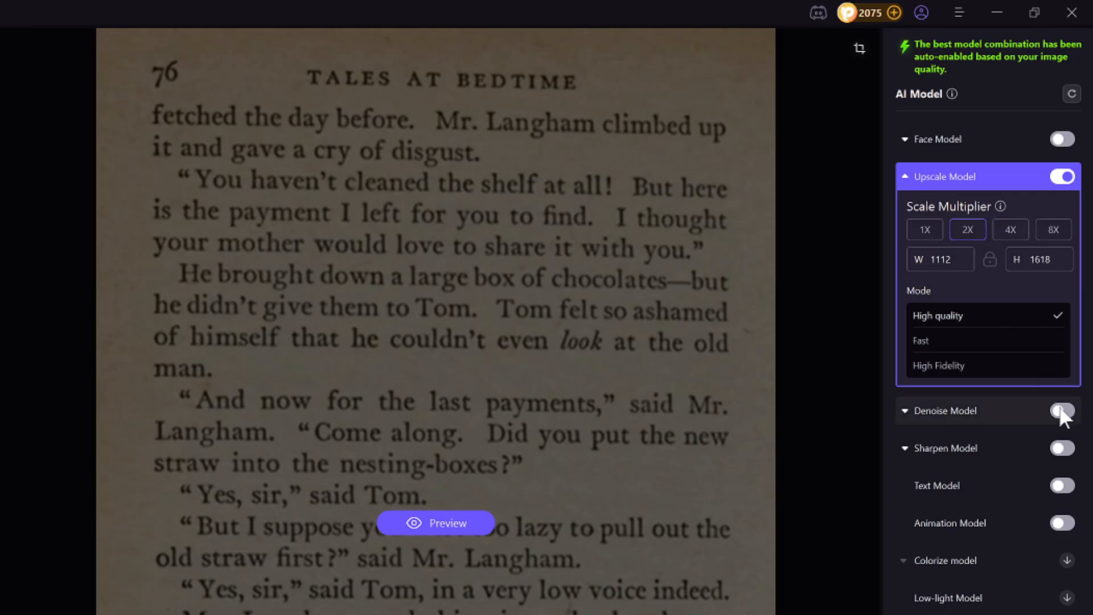
left_click(1062, 411)
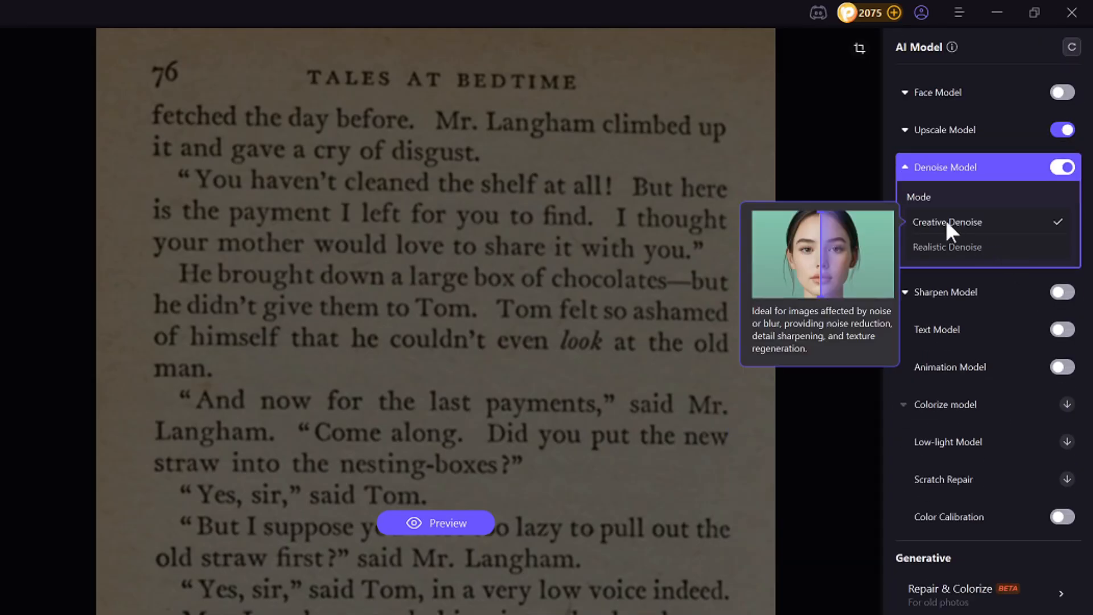
left_click(435, 523)
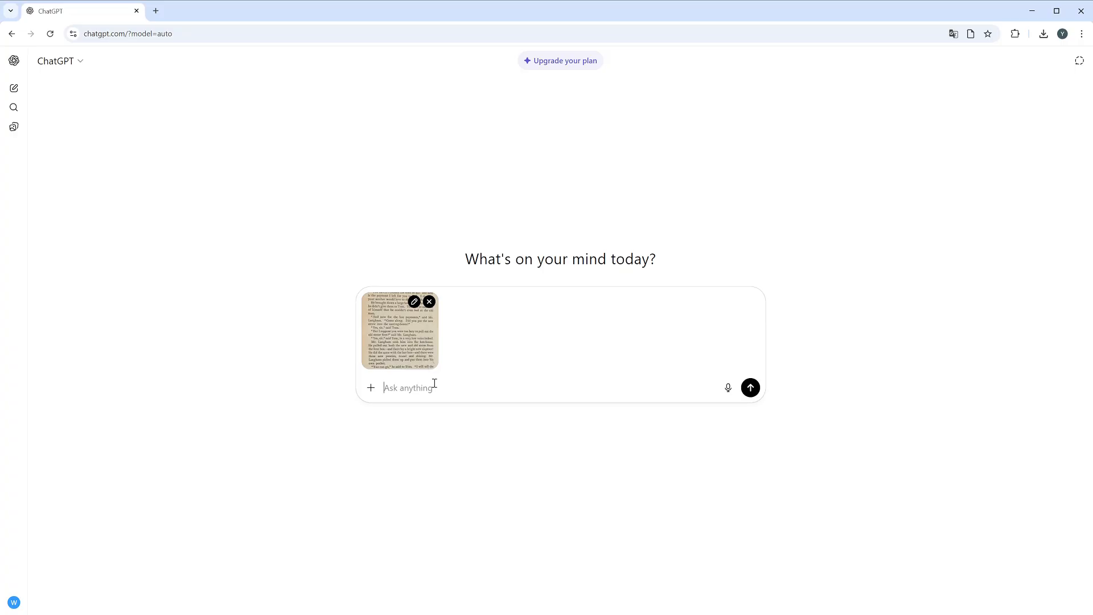
Ask ChatGPT 'Make this blurry text image much clearer' for the attached page image.
type("Make this blurry text image much clearer")
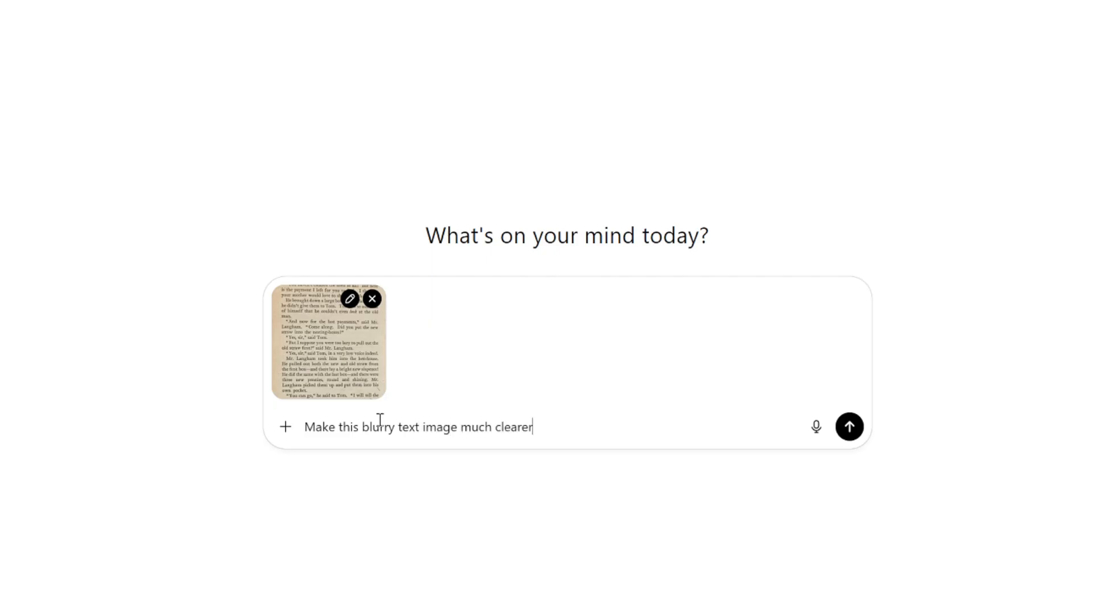
left_click(848, 426)
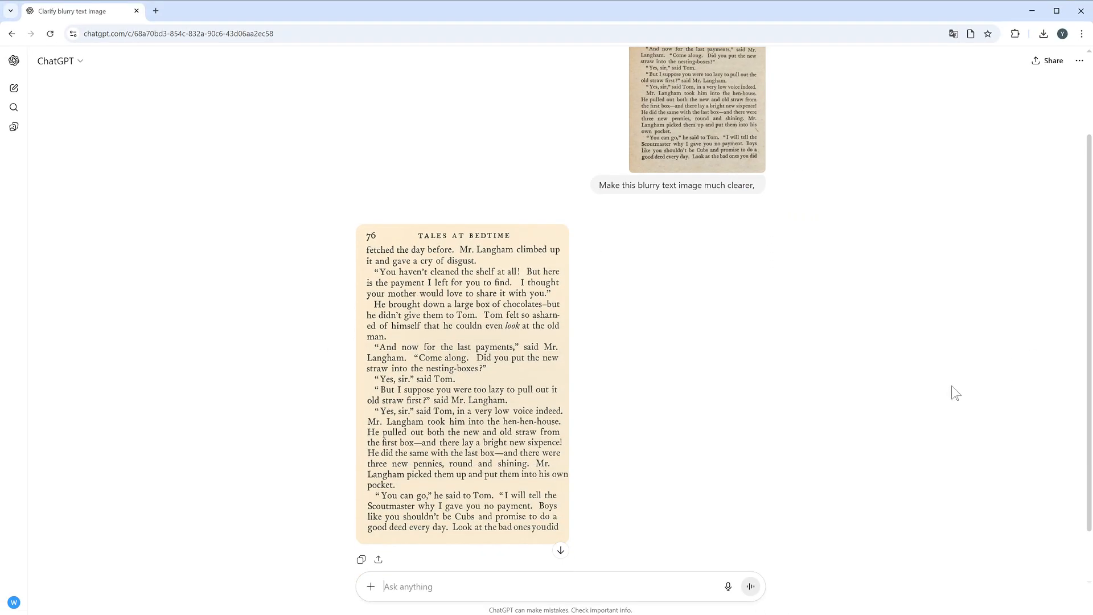
left_click(464, 383)
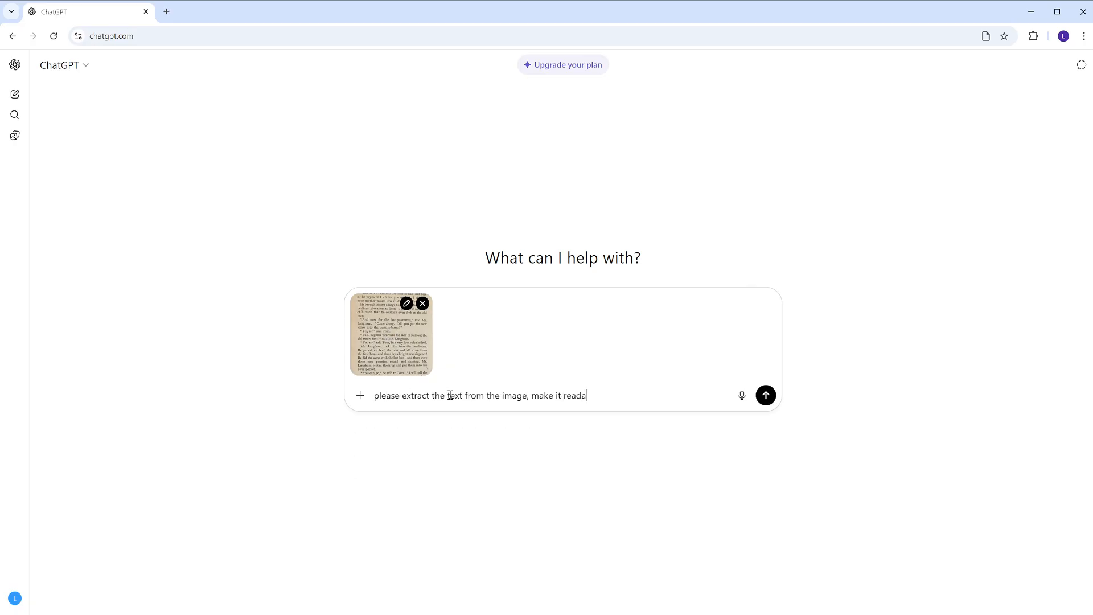
Send the text-extraction request and scroll through ChatGPT's extracted page text.
left_click(764, 395)
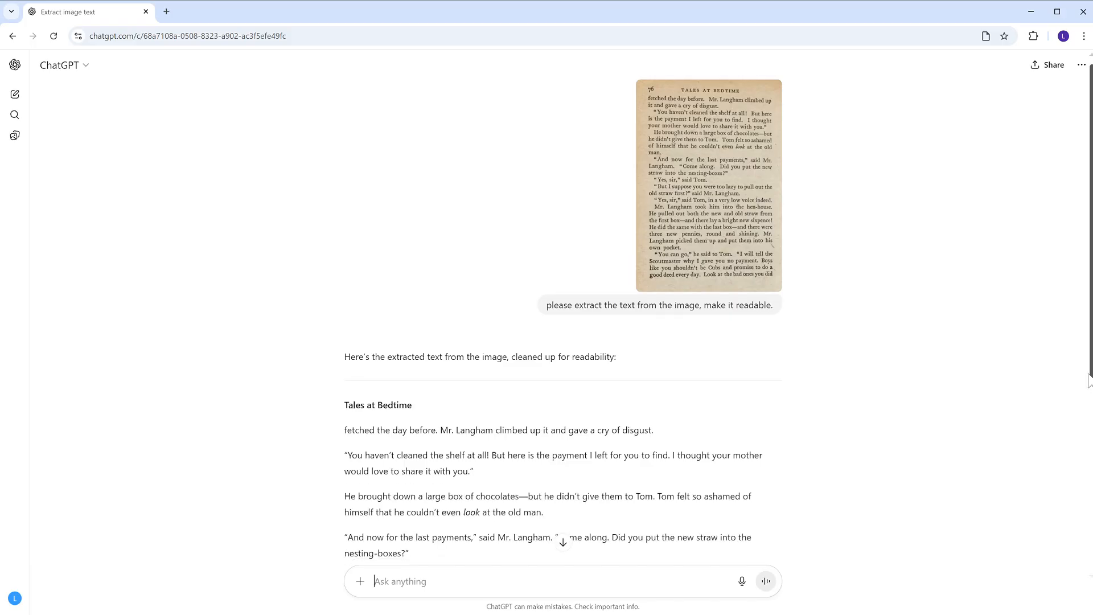
scroll("down", 3)
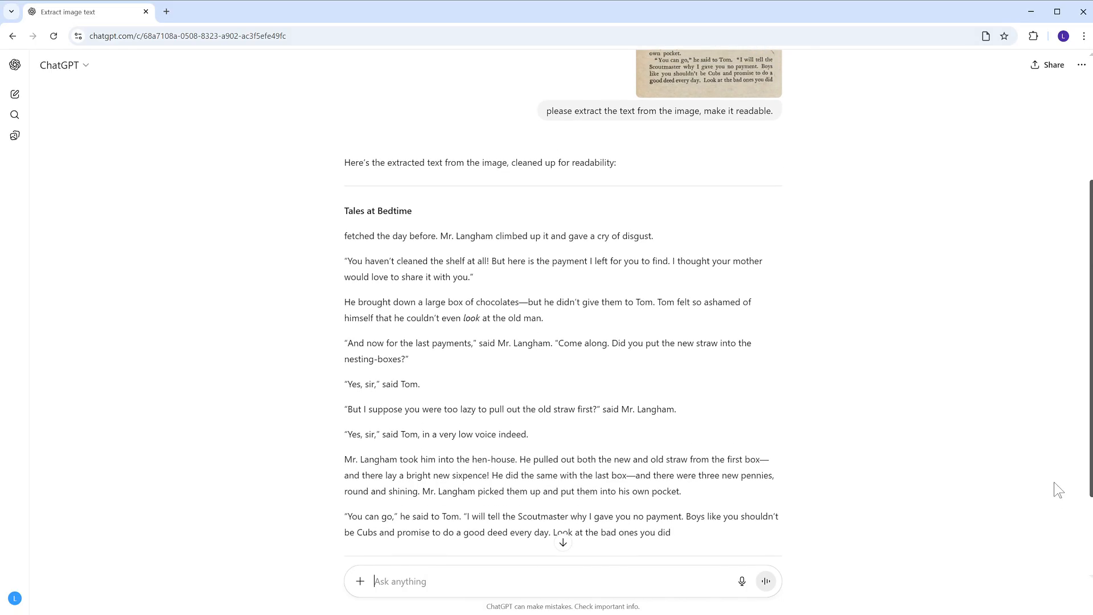
scroll("down", 3)
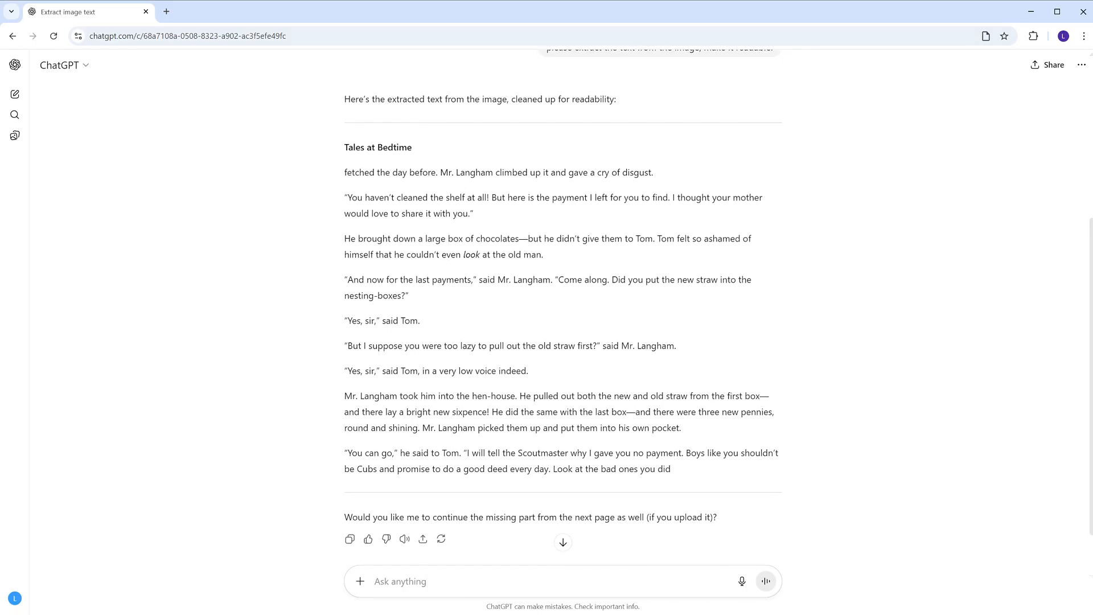